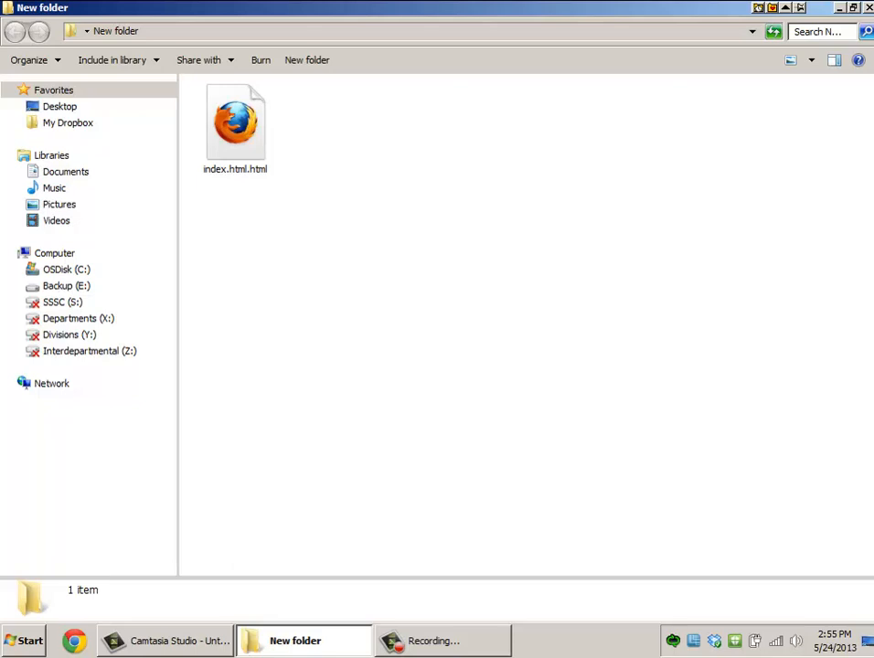
{"action": "mouse_move", "coordinate": [90, 469]}
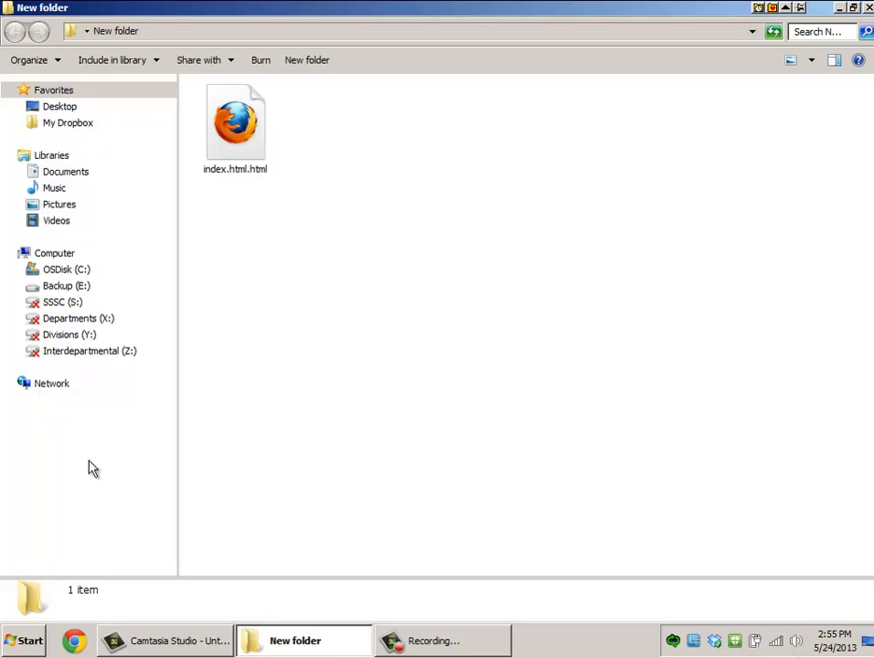
Open Folder Options from Control Panel via the Start menu
{"action": "left_click", "coordinate": [25, 640]}
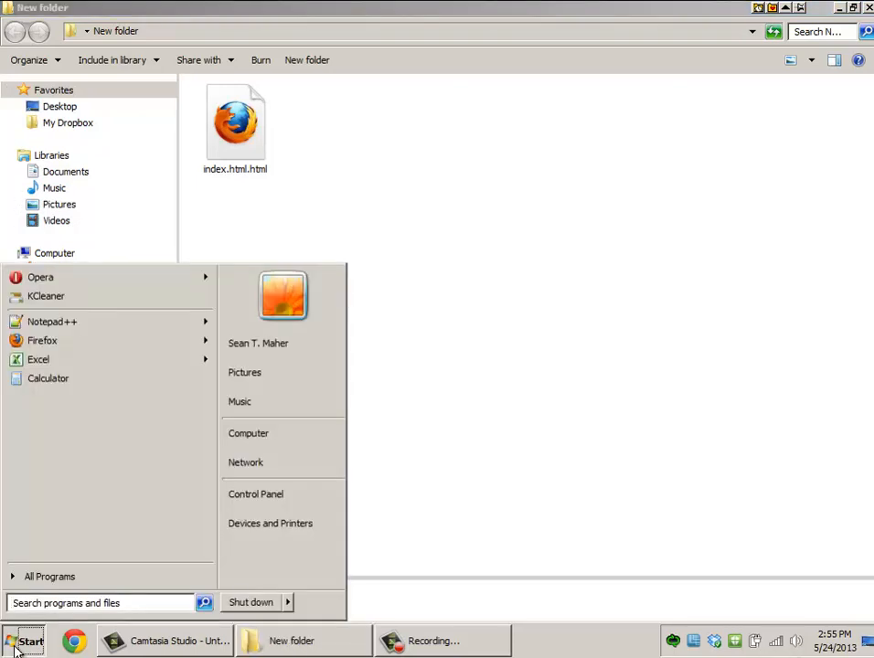
{"action": "mouse_move", "coordinate": [256, 494]}
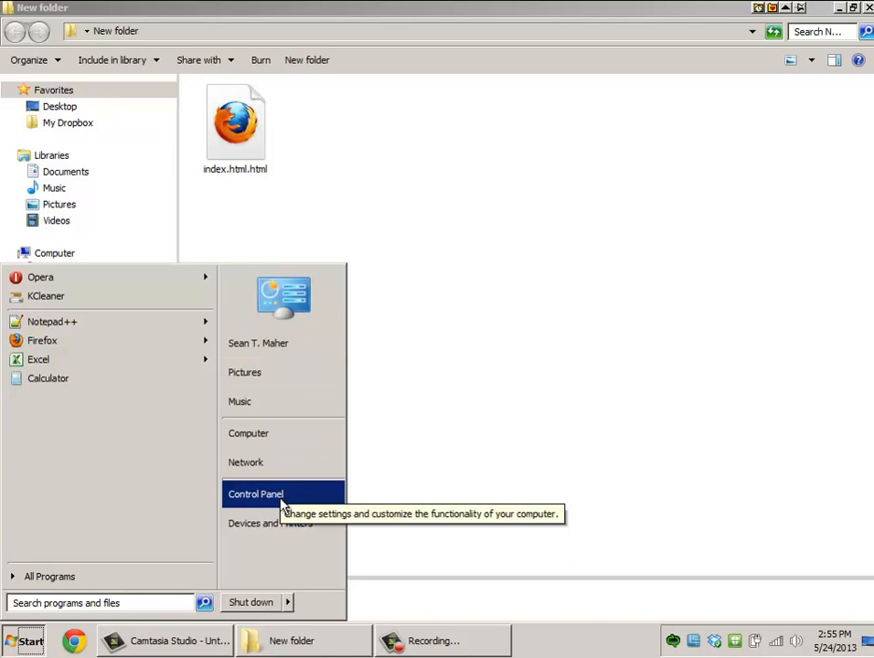
{"action": "left_click", "coordinate": [255, 493]}
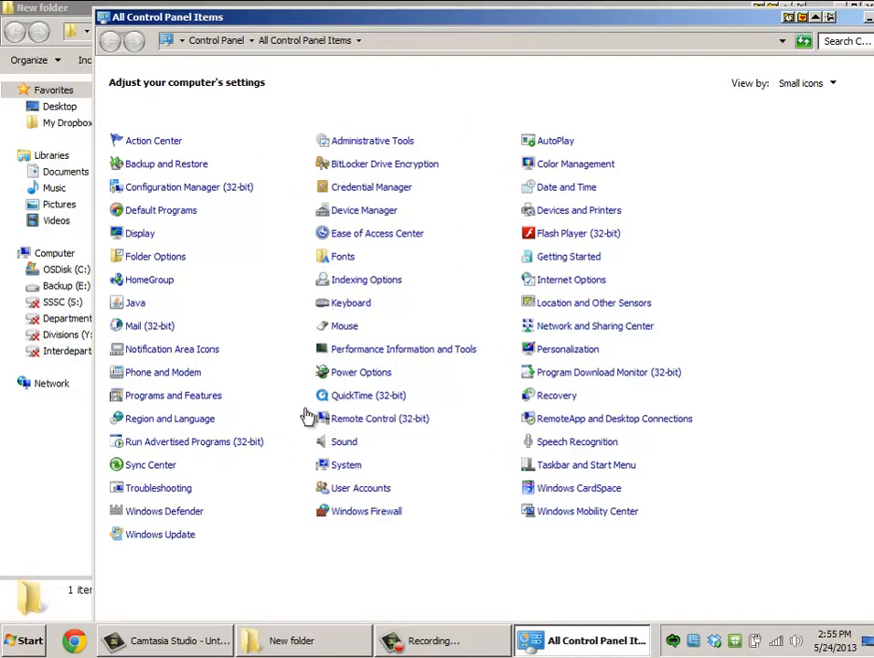
{"action": "mouse_move", "coordinate": [155, 258]}
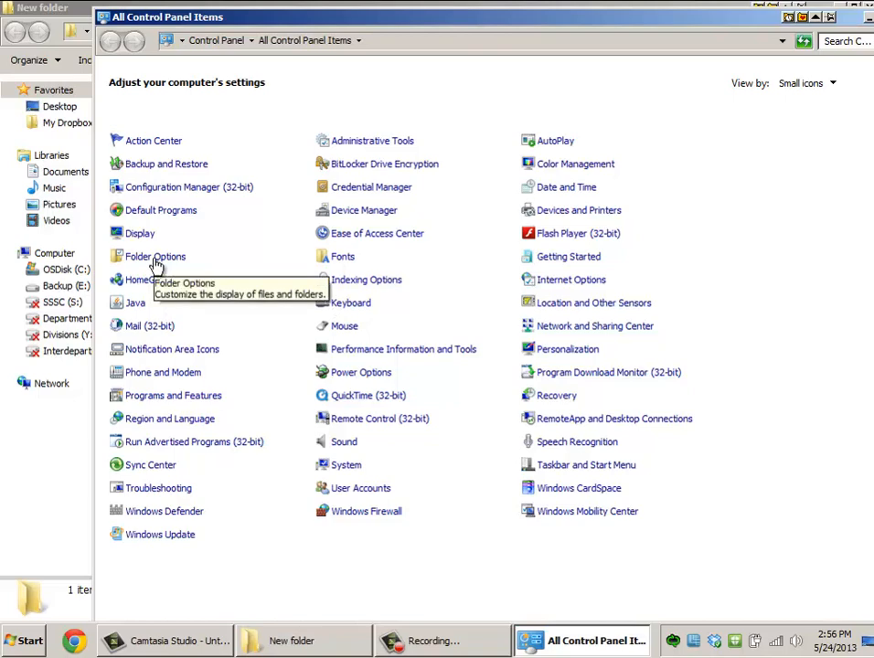
{"action": "left_click", "coordinate": [155, 256]}
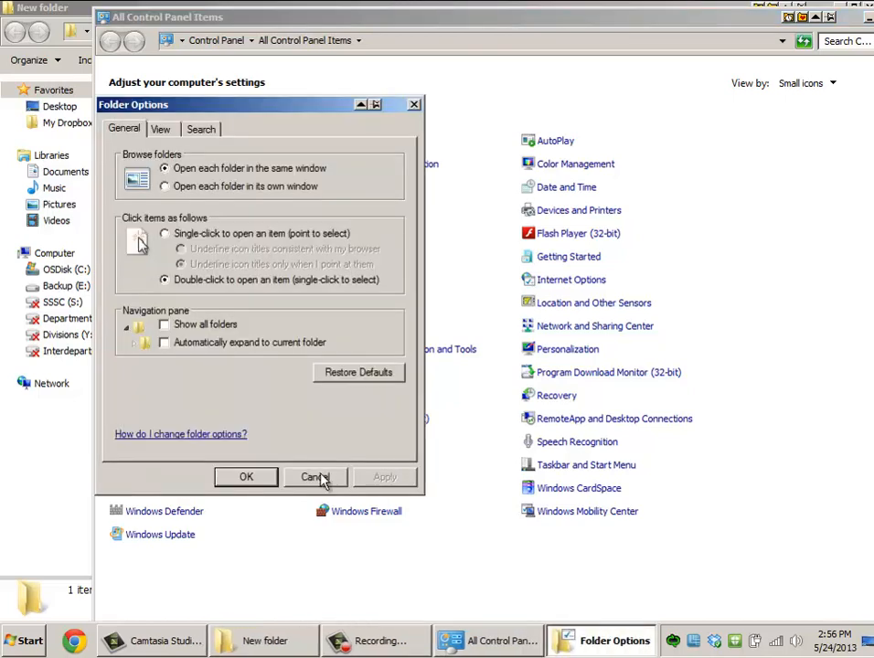
{"action": "left_click", "coordinate": [315, 477]}
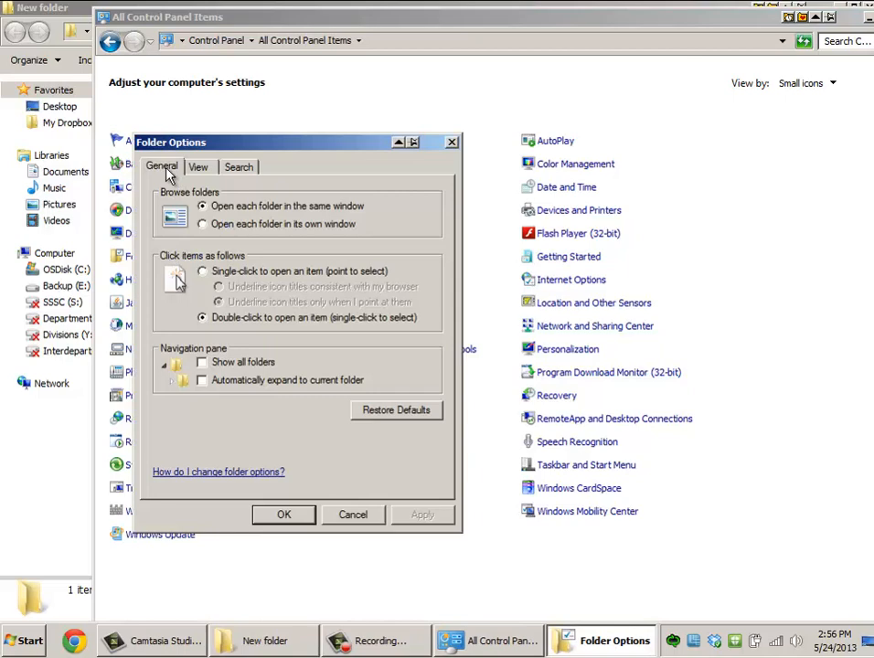
On the View tab, check 'Hide extensions for known file types' and apply
{"action": "left_click", "coordinate": [199, 166]}
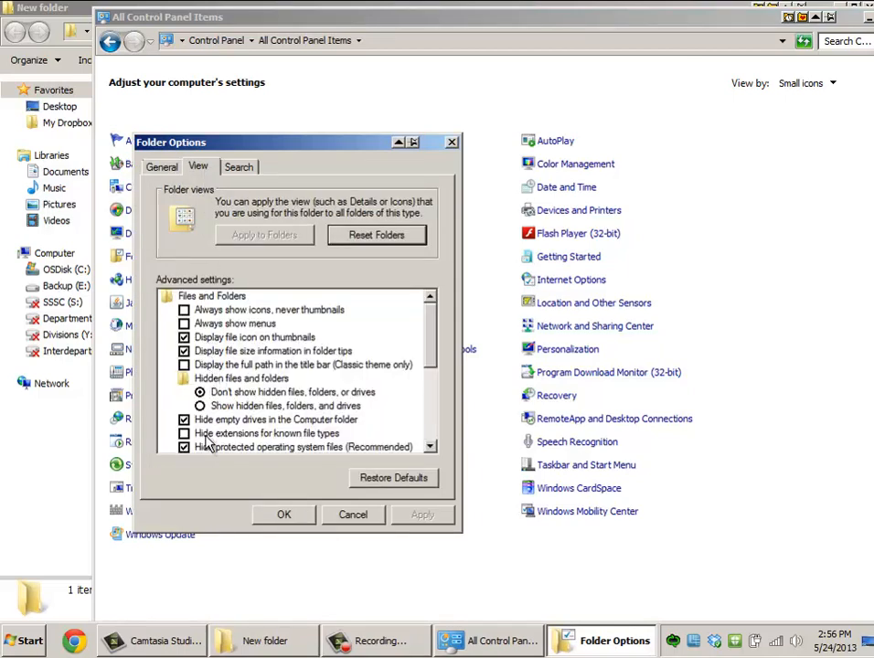
{"action": "left_click", "coordinate": [184, 433]}
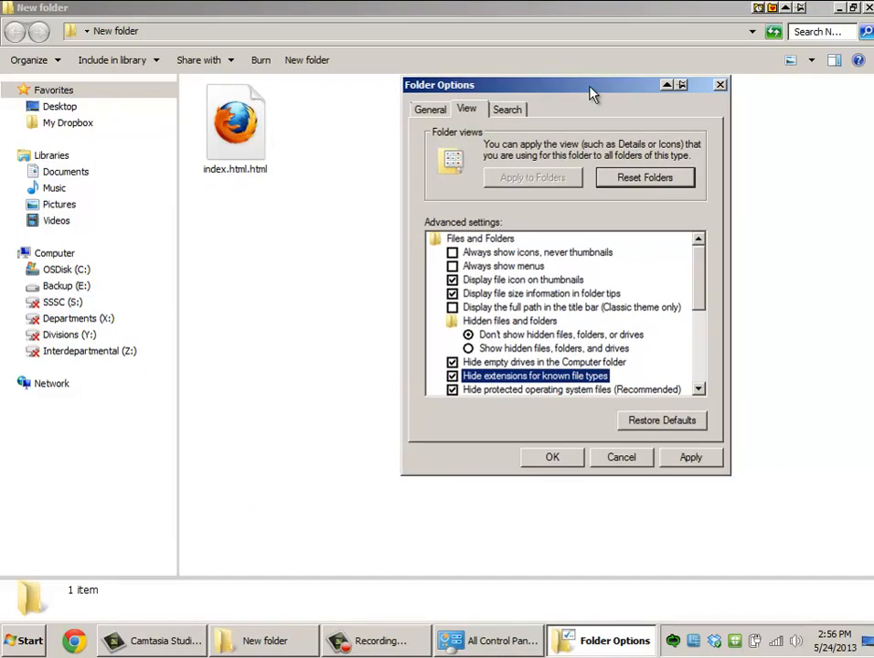
{"action": "left_click", "coordinate": [691, 457]}
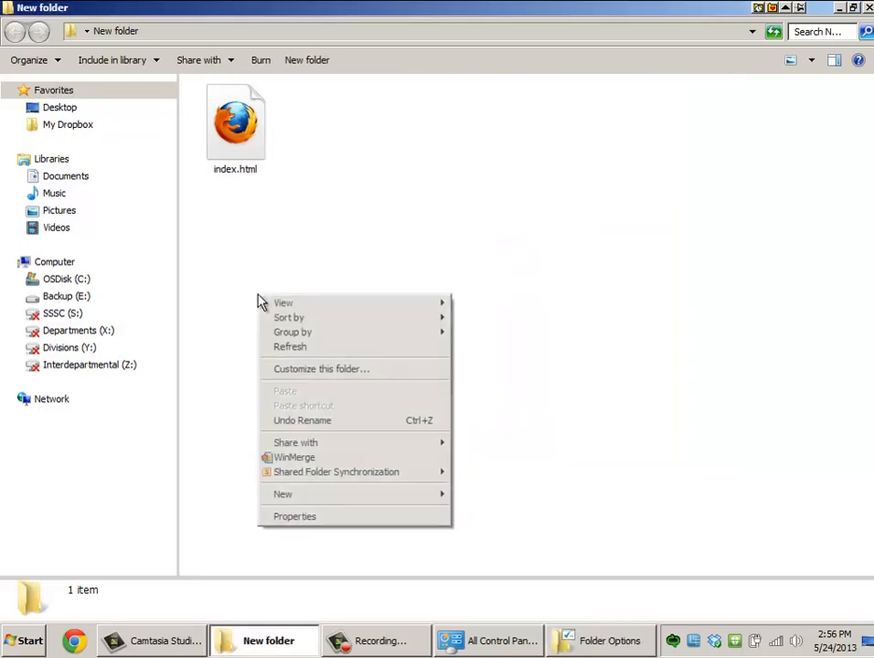
Create a new text document beside index.html named file.html.dots.more
{"action": "left_click", "coordinate": [283, 493]}
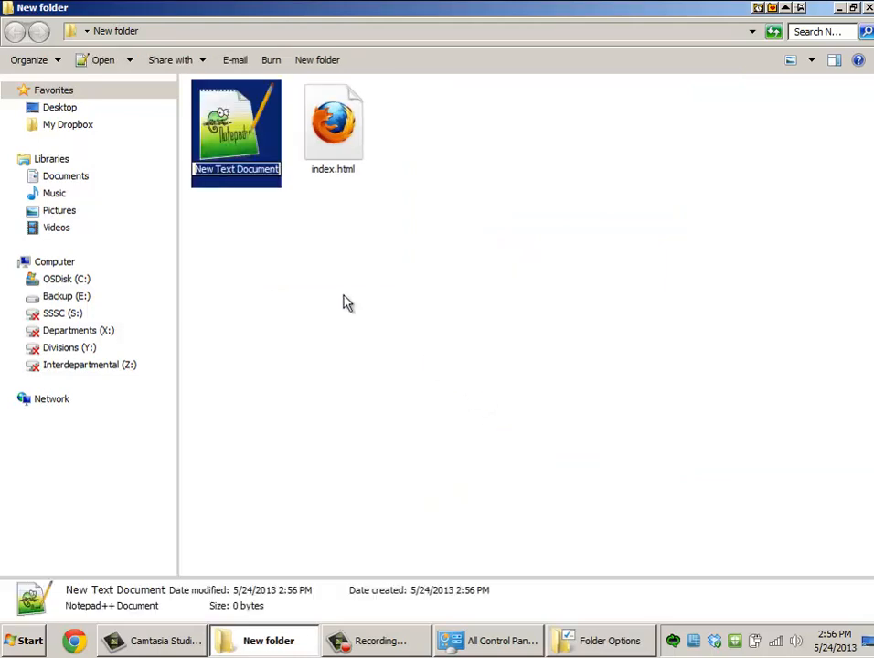
{"action": "type", "text": "file.html"}
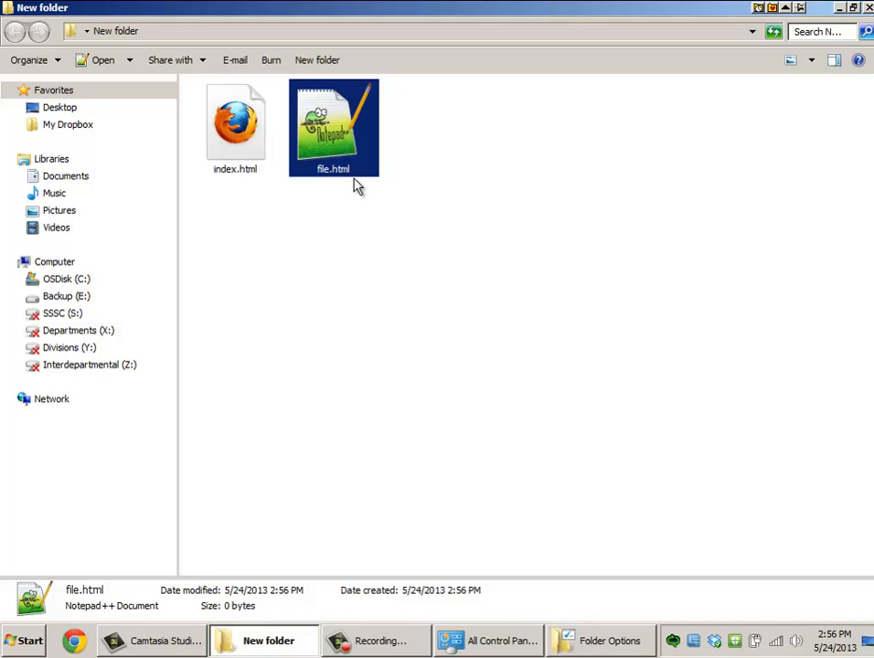
{"action": "mouse_move", "coordinate": [356, 179]}
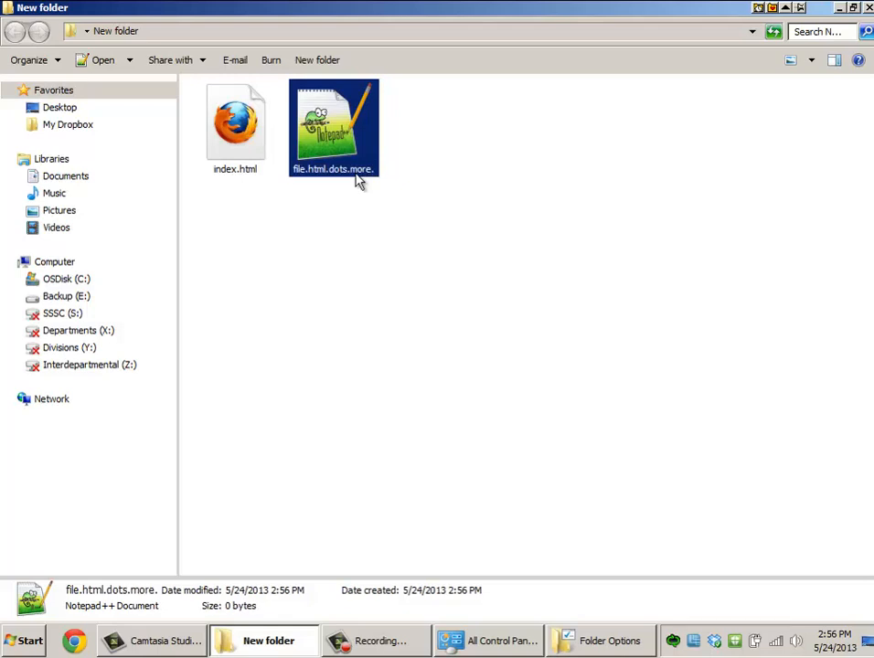
Move Folder Options aside and toggle 'Hide extensions for known file types' while viewing the full file names
{"action": "left_click", "coordinate": [601, 640]}
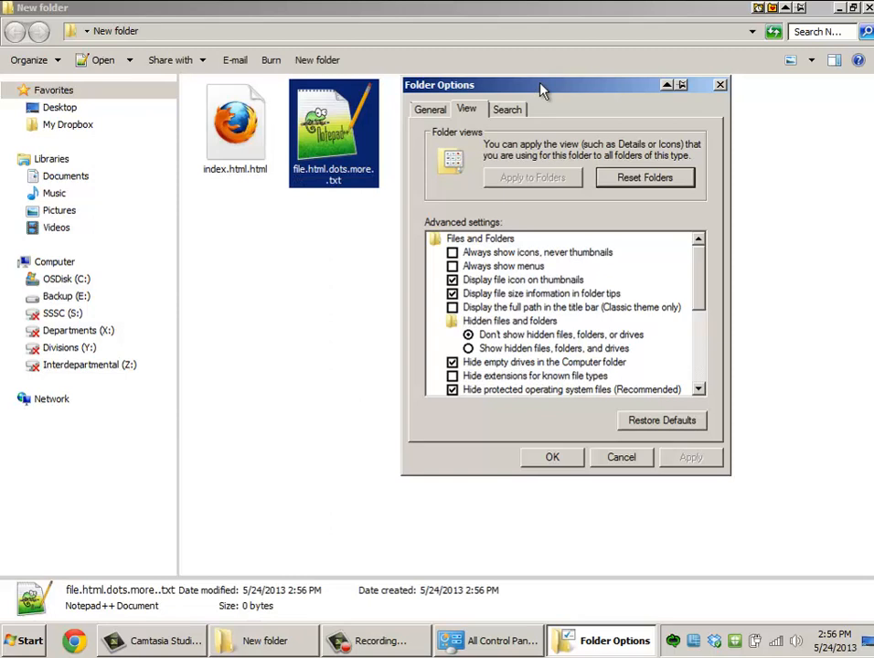
{"action": "left_click_drag", "start_coordinate": [542, 84], "coordinate": [672, 83]}
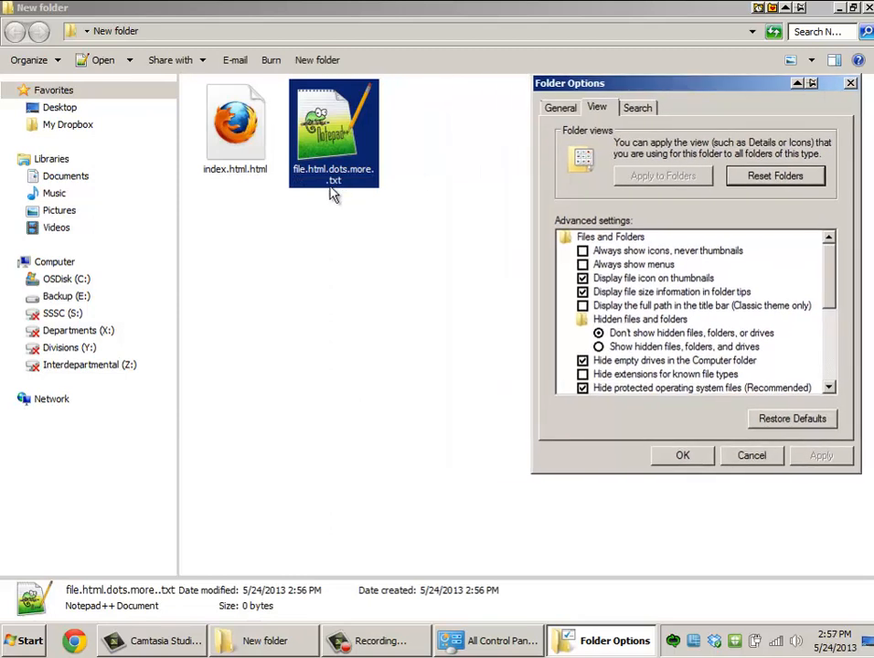
{"action": "mouse_move", "coordinate": [252, 188]}
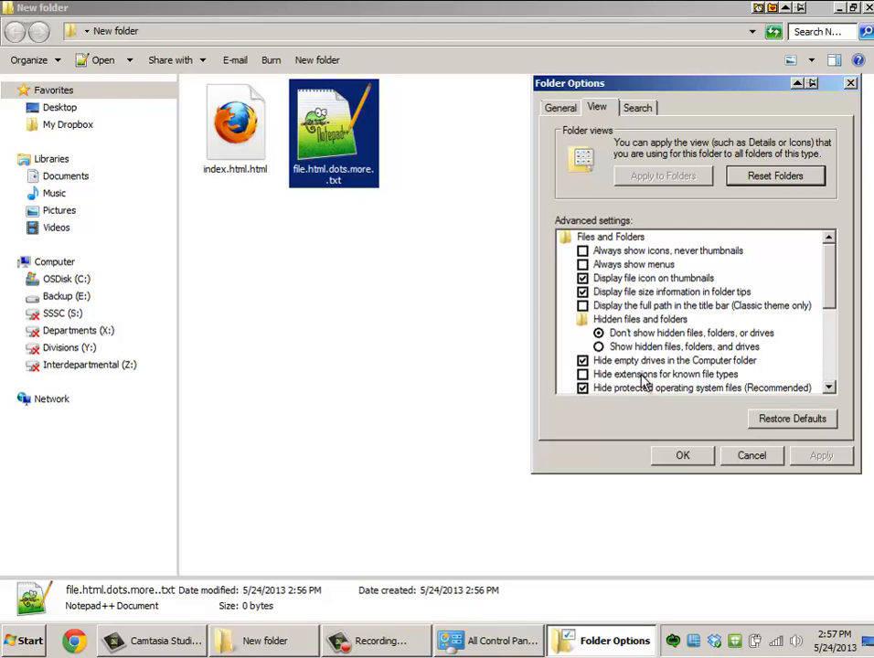
{"action": "left_click", "coordinate": [582, 374]}
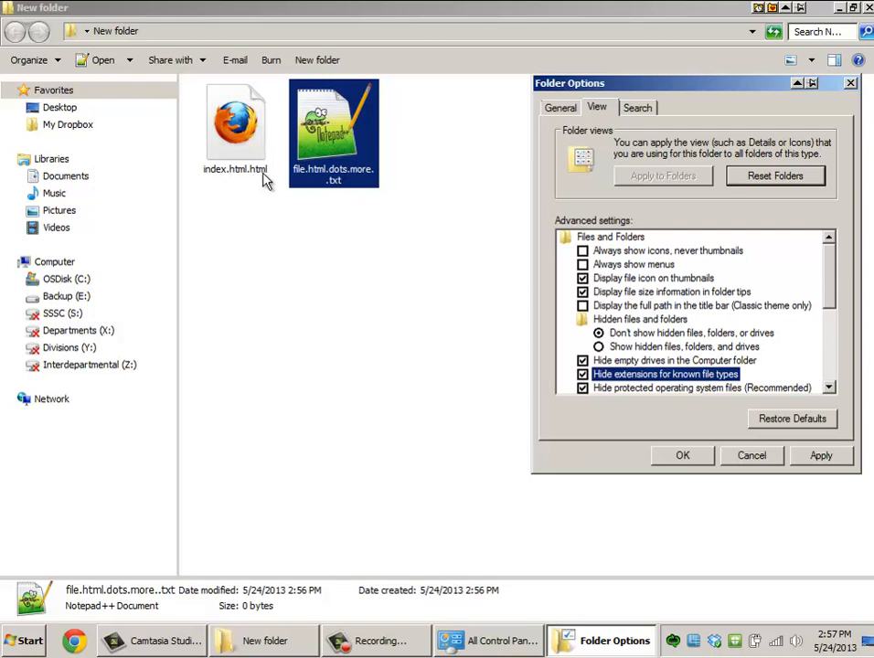
{"action": "mouse_move", "coordinate": [294, 215]}
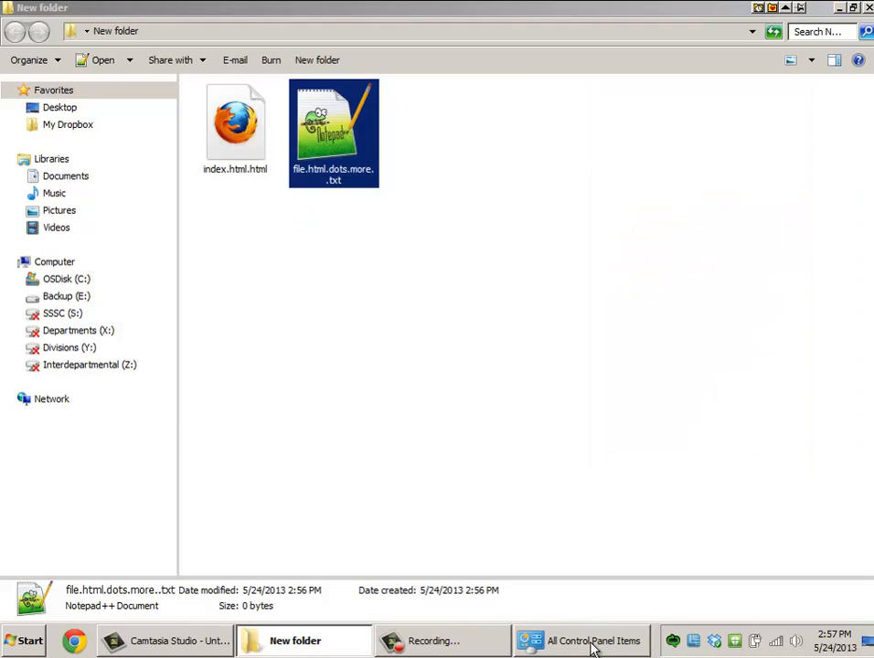
Reopen Folder Options from Control Panel and uncheck 'Hide extensions for known file types'
{"action": "left_click", "coordinate": [591, 640]}
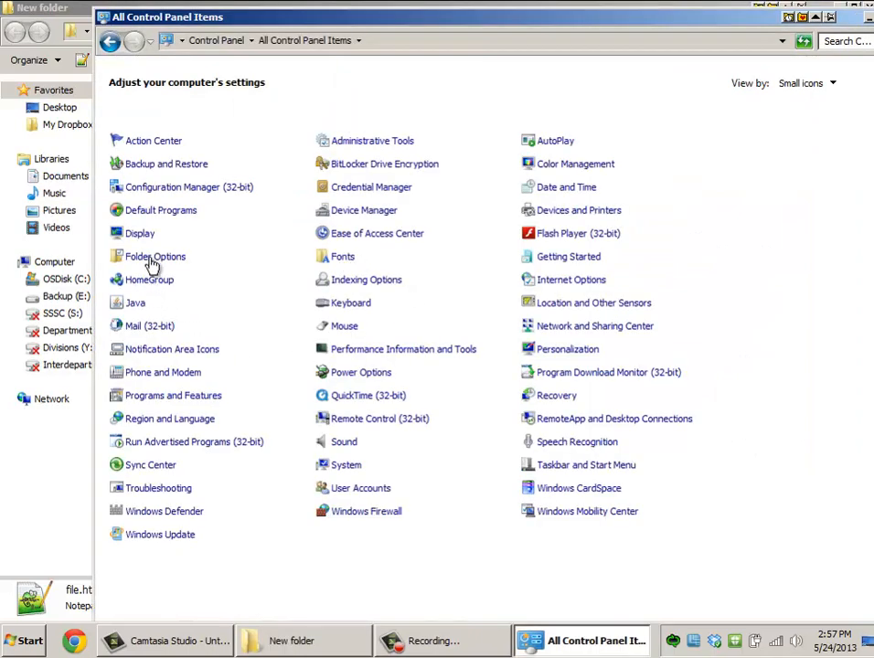
{"action": "left_click", "coordinate": [154, 256]}
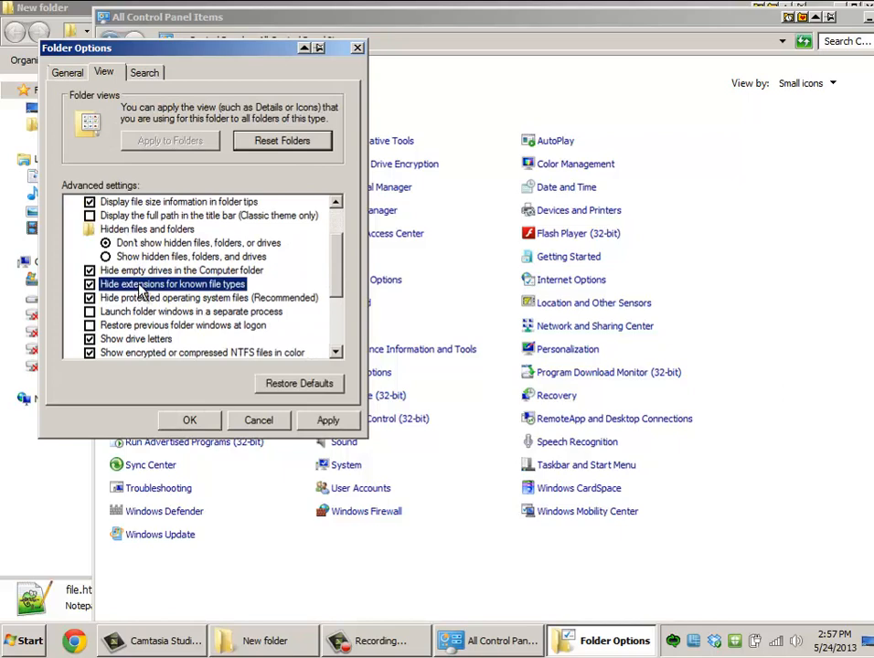
{"action": "left_click", "coordinate": [89, 284]}
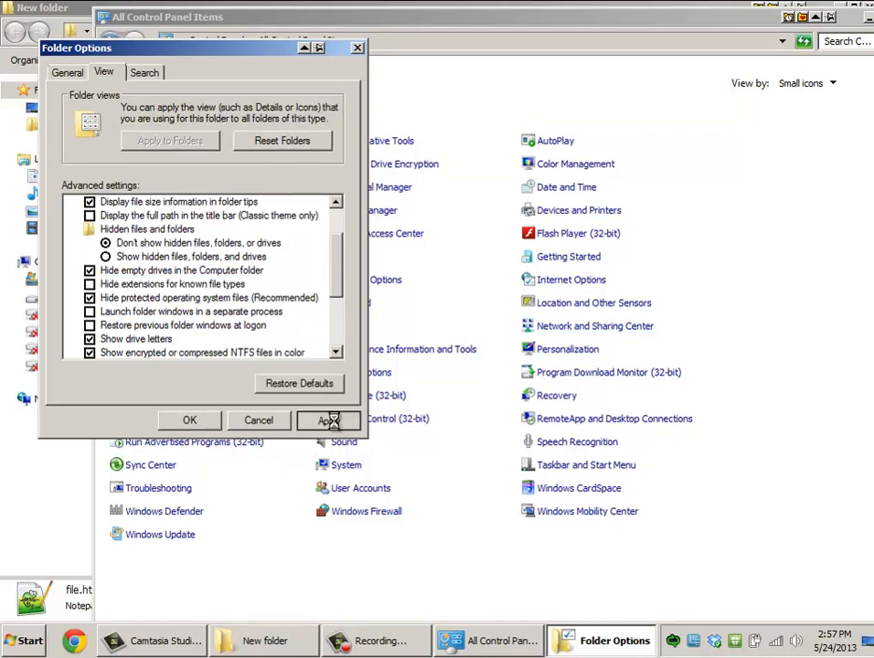